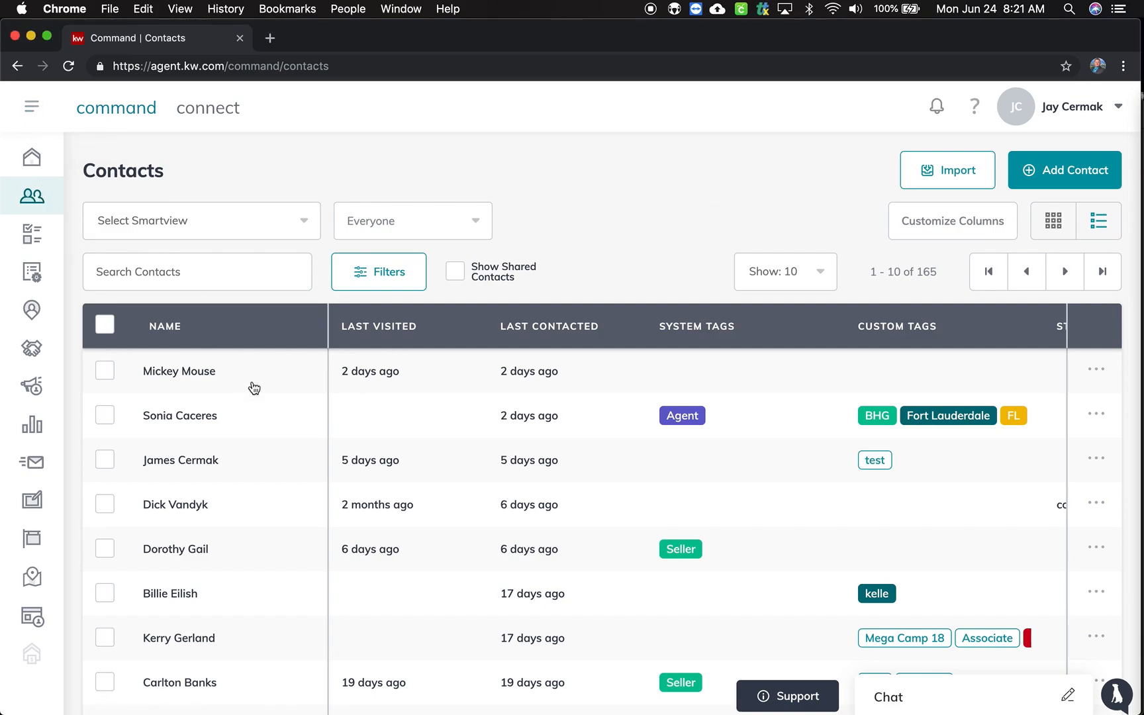
- Open Mickey Mouse's contact record and scroll down to his Neighborhoods section
{"action": "left_click", "coordinate": [179, 370]}
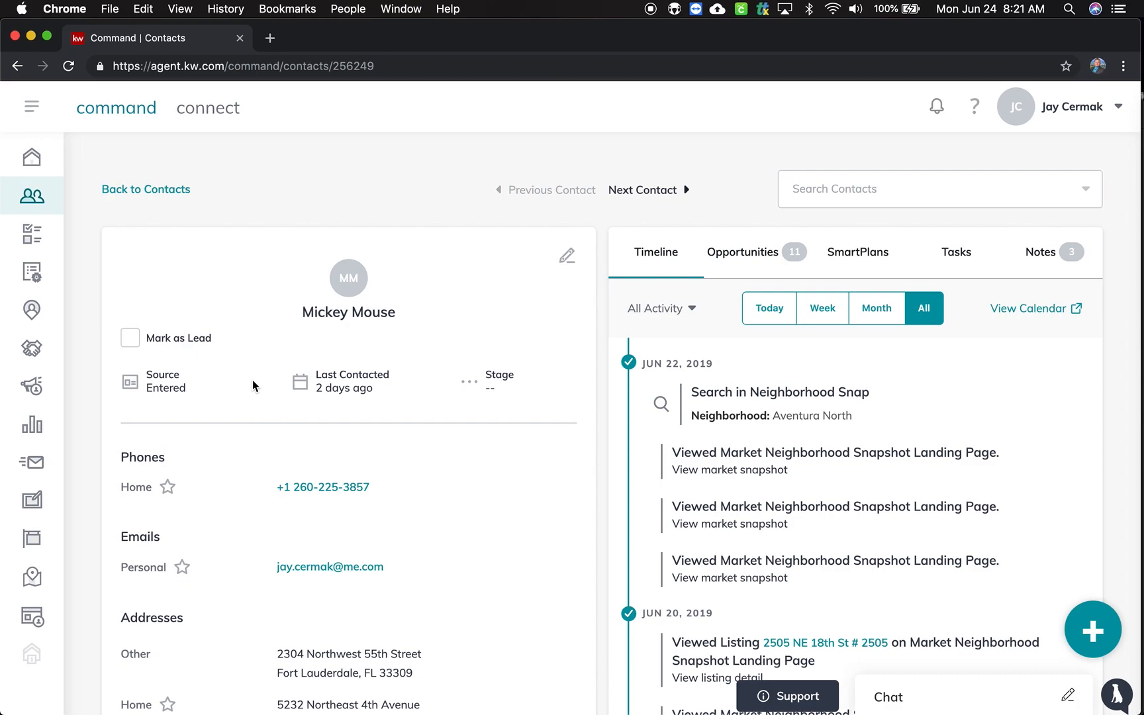
{"action": "scroll", "scroll_direction": "down", "scroll_amount": 3}
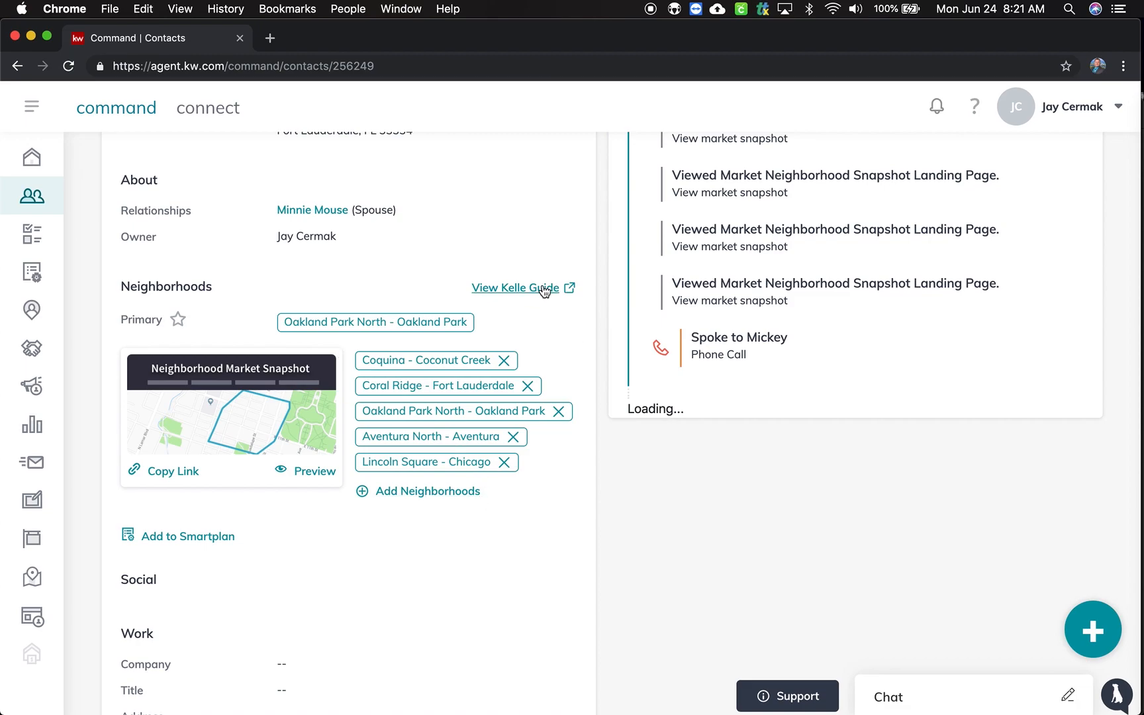
{"action": "mouse_move", "coordinate": [551, 295]}
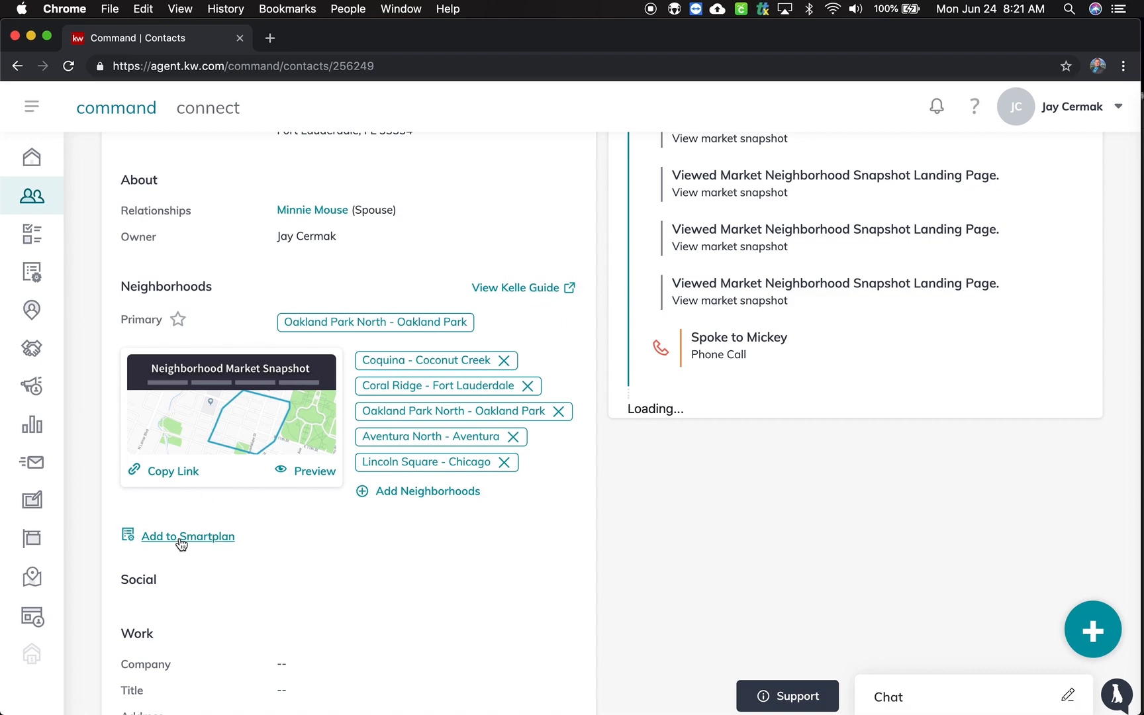
{"action": "mouse_move", "coordinate": [522, 287]}
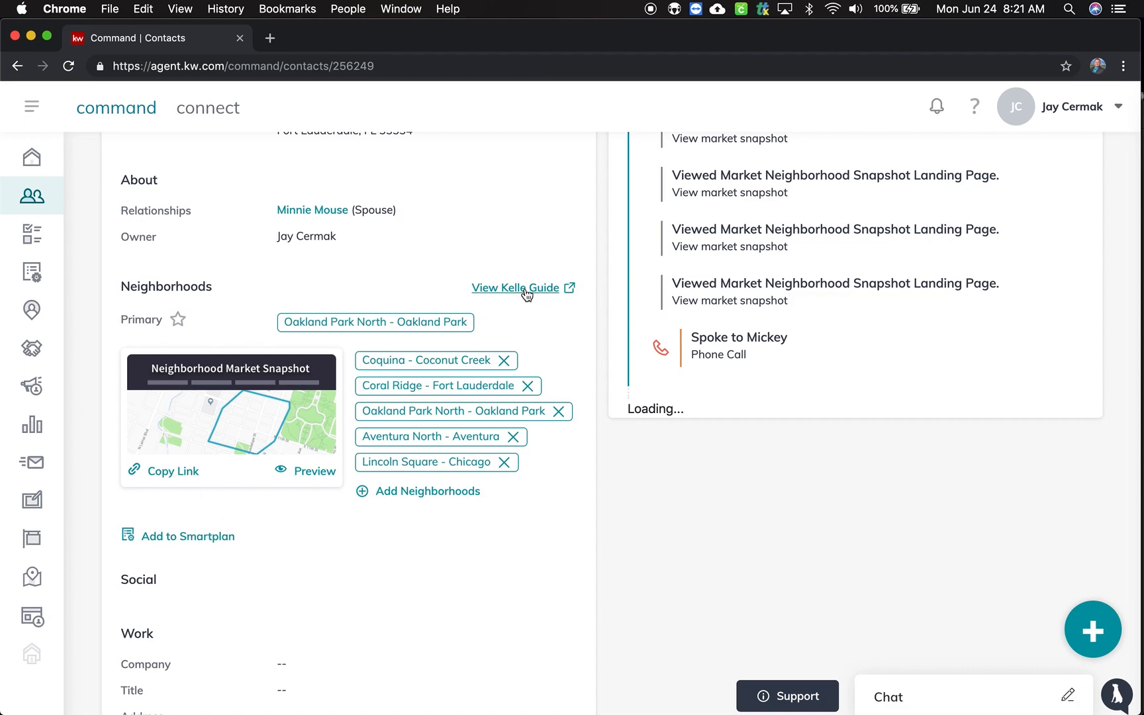
- Launch the SmartPlans Kelle Guide from Neighborhoods and scroll through its introduction
{"action": "left_click", "coordinate": [515, 287]}
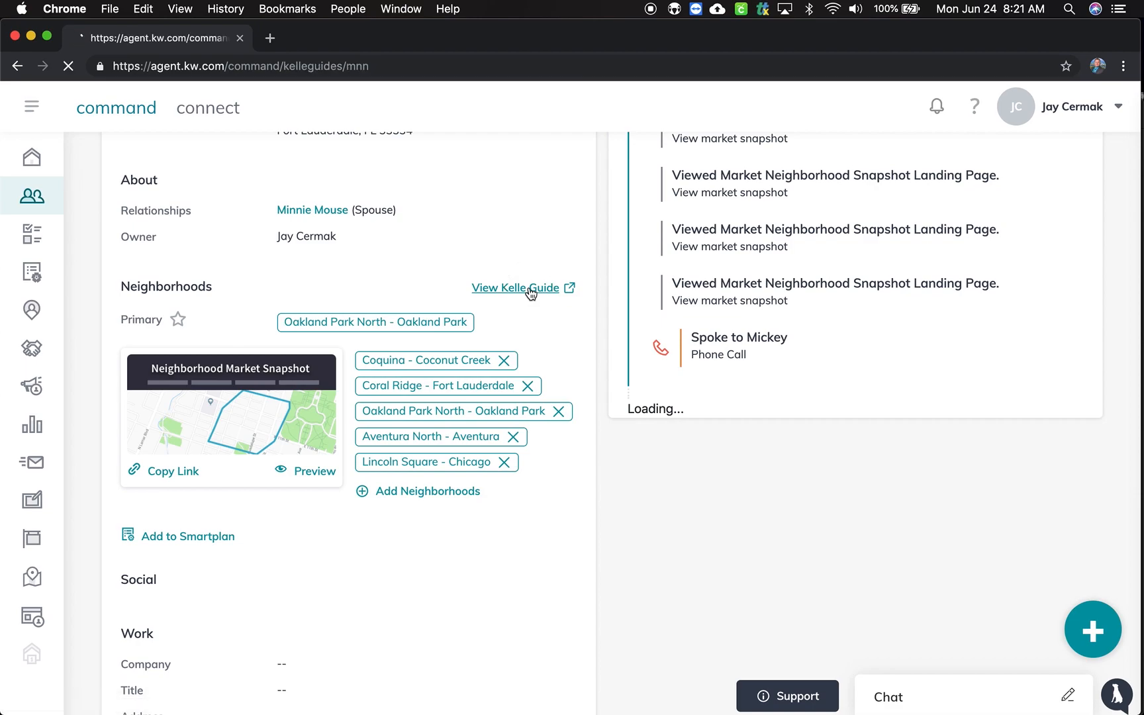
{"action": "left_click", "coordinate": [515, 287]}
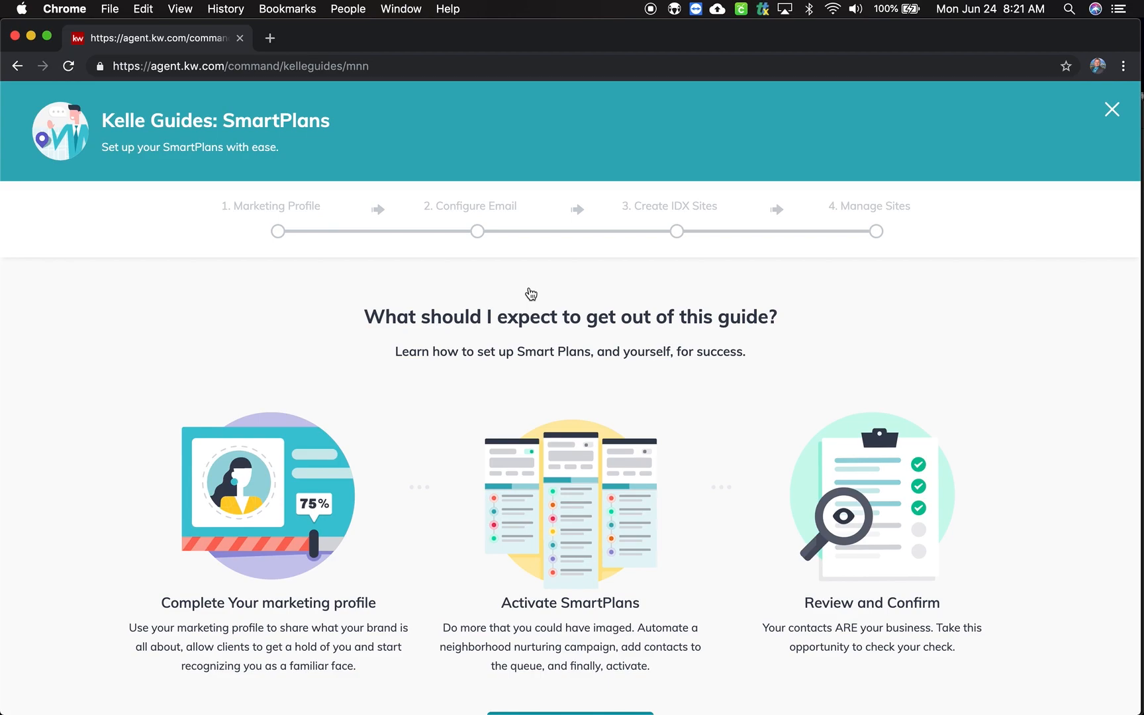
{"action": "mouse_move", "coordinate": [763, 559]}
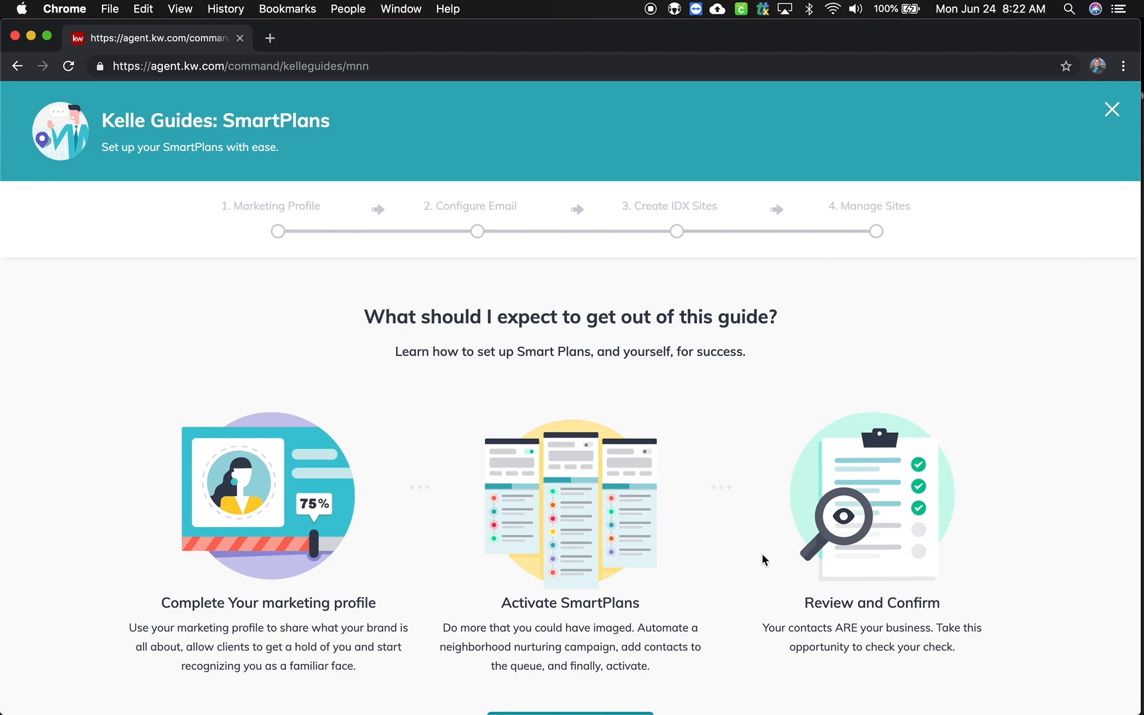
{"action": "scroll", "scroll_direction": "down", "scroll_amount": 3}
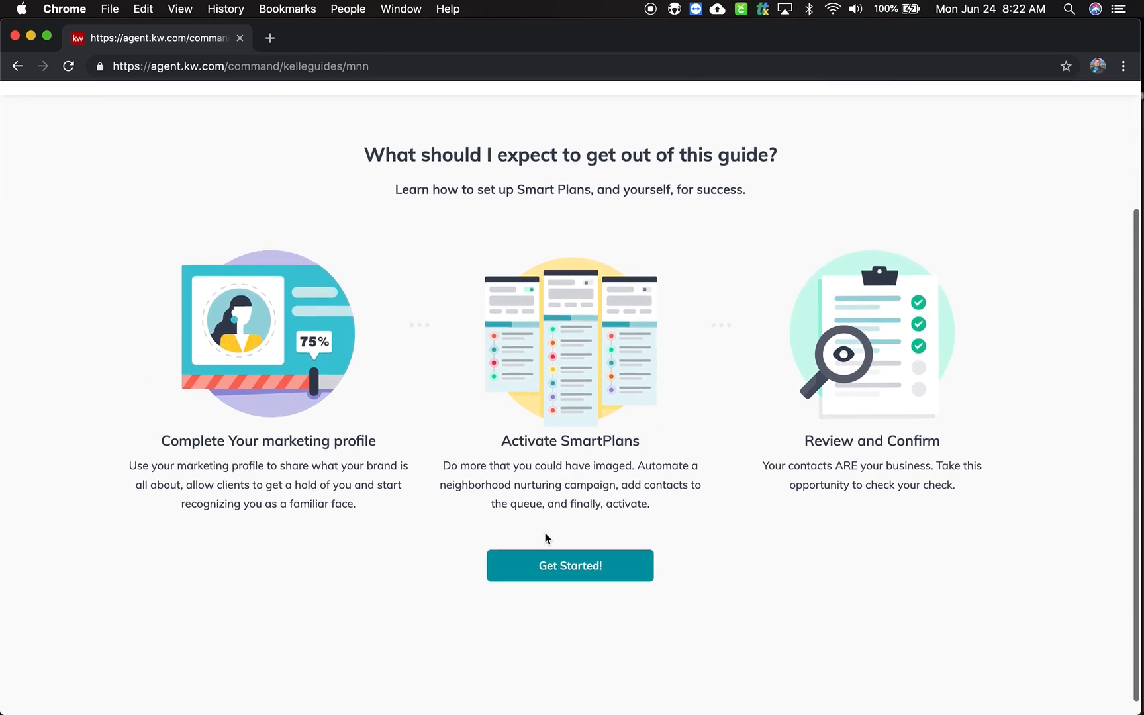
{"action": "left_click", "coordinate": [570, 565]}
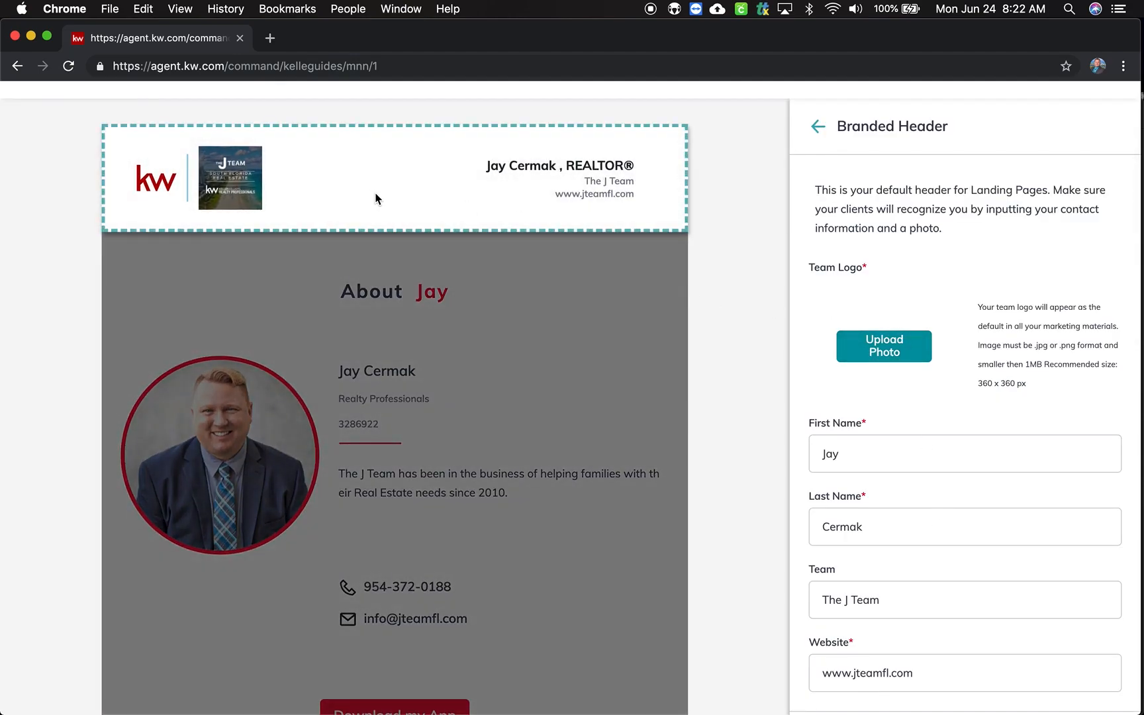
{"action": "scroll", "scroll_direction": "down", "scroll_amount": 3}
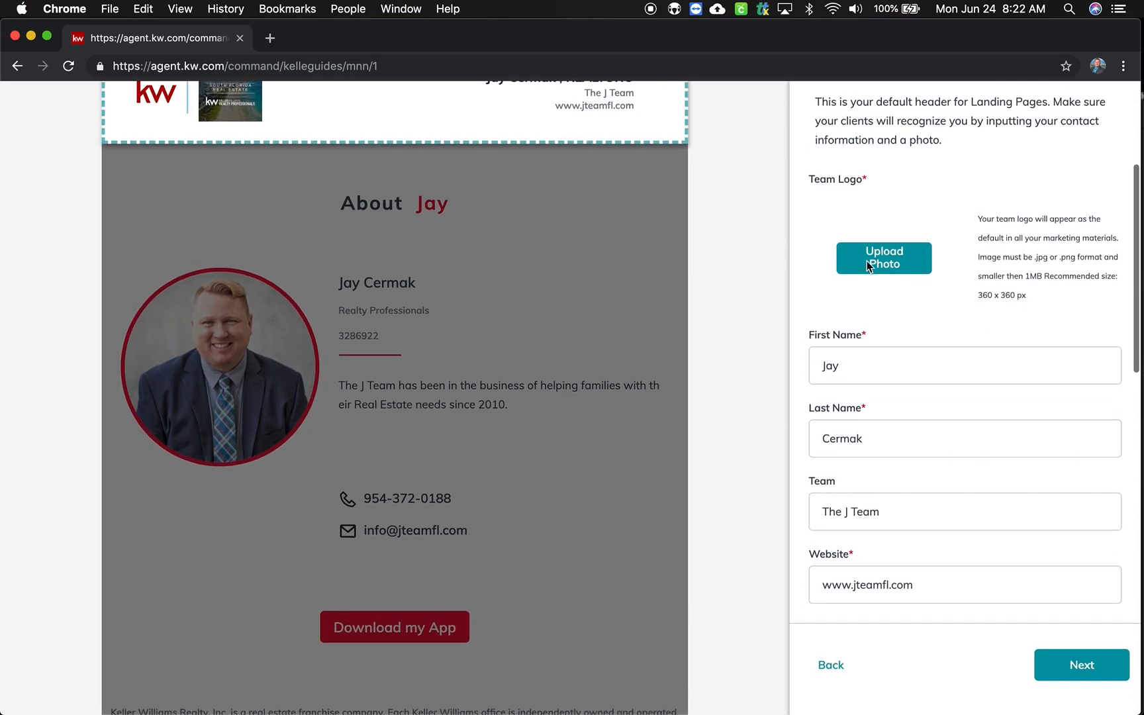
{"action": "scroll", "scroll_direction": "down", "scroll_amount": 3}
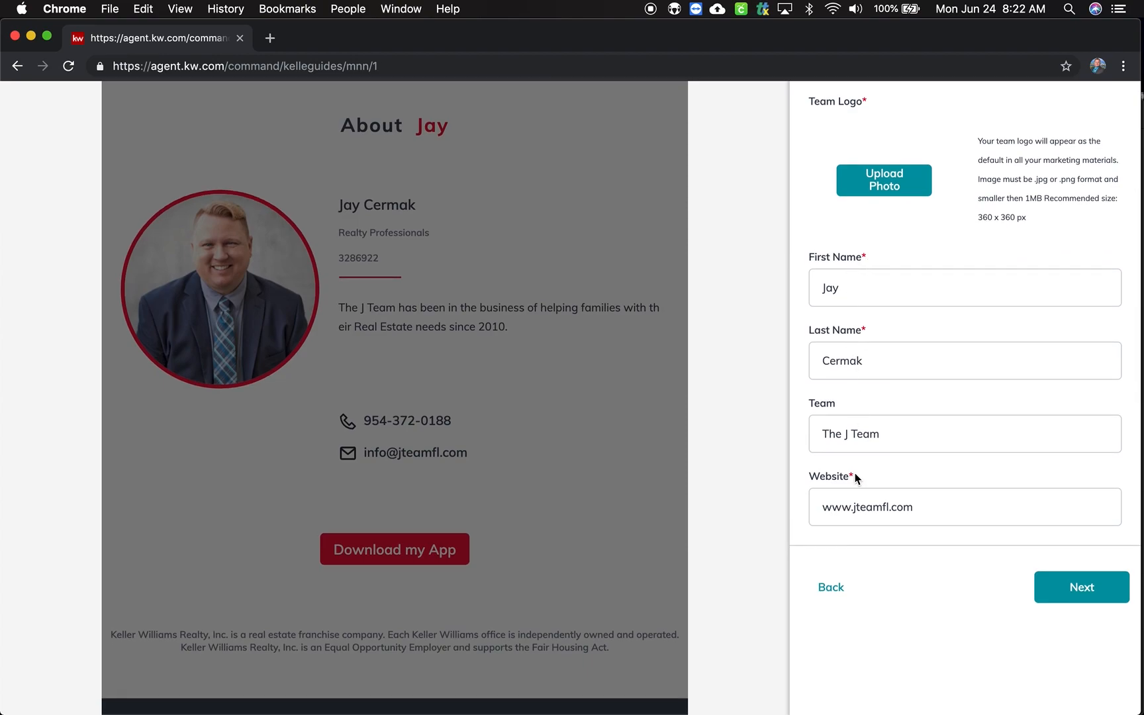
{"action": "left_click", "coordinate": [1081, 587]}
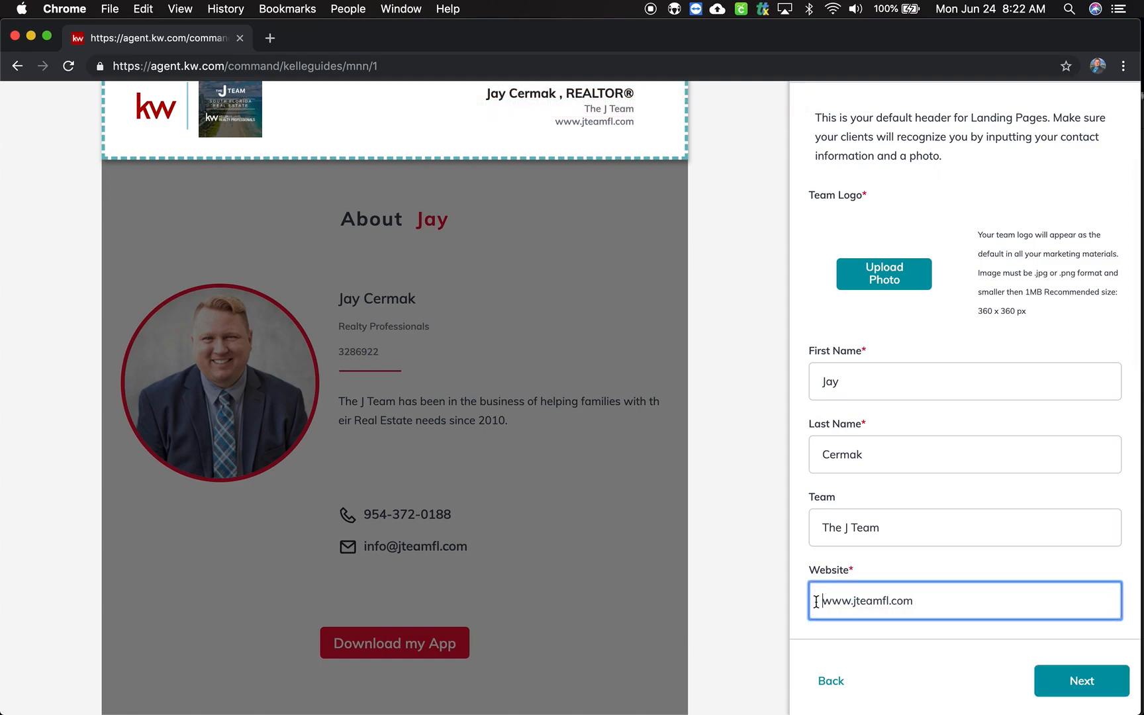
{"action": "type", "text": "Htt"}
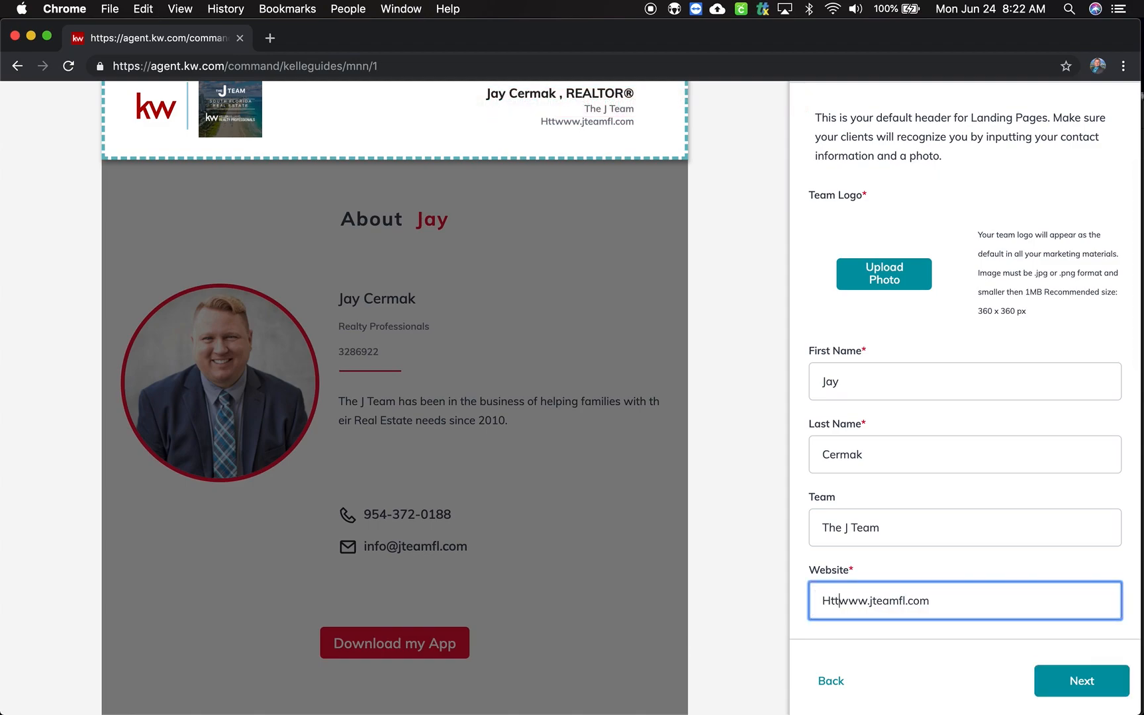
- Review the About contact details with Aventura as Market Center, then advance to Branded Footer
{"action": "left_click", "coordinate": [1080, 680]}
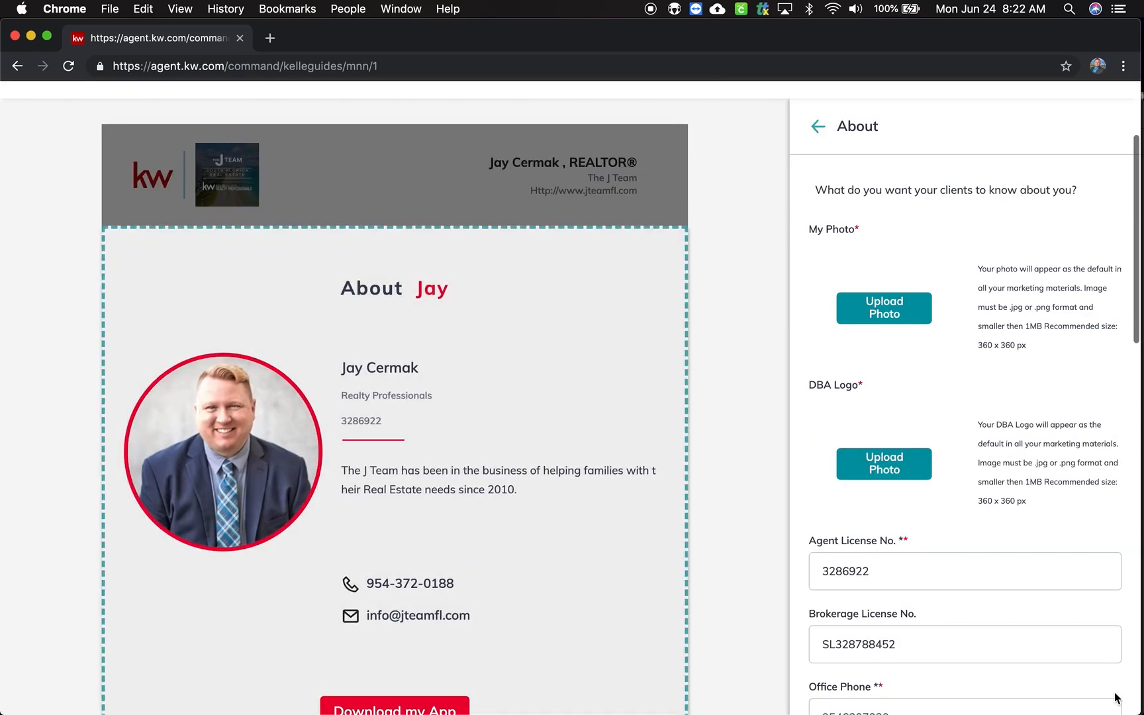
{"action": "scroll", "scroll_direction": "down", "scroll_amount": 3}
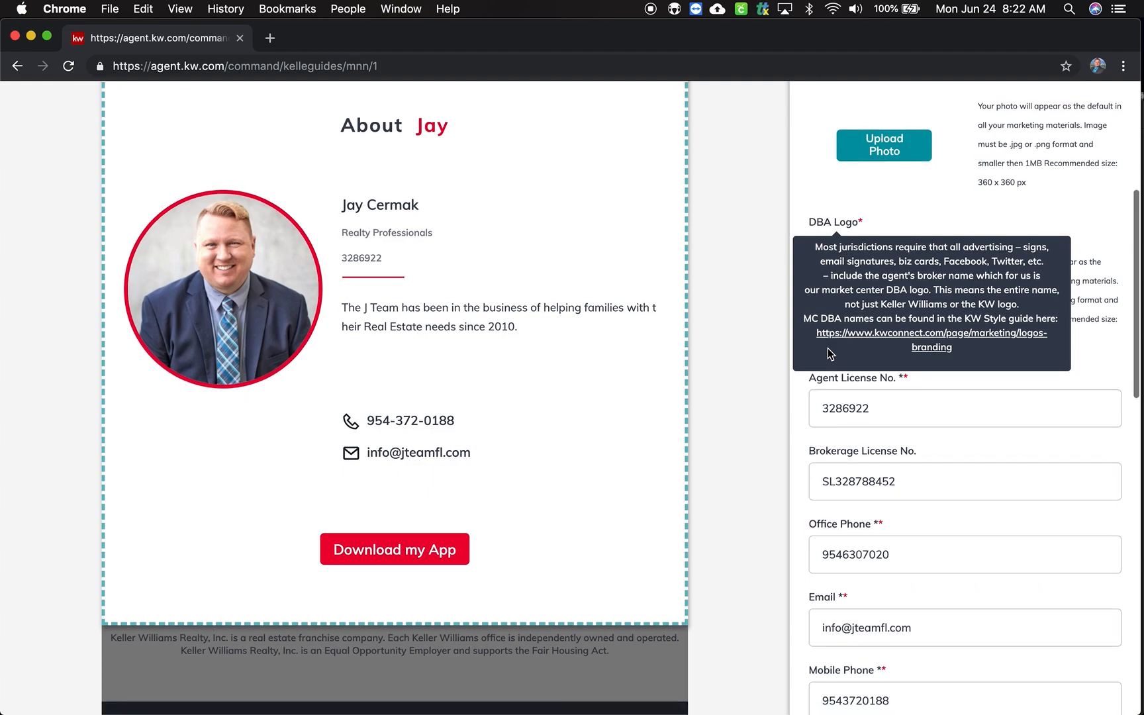
{"action": "scroll", "scroll_direction": "down", "scroll_amount": 3}
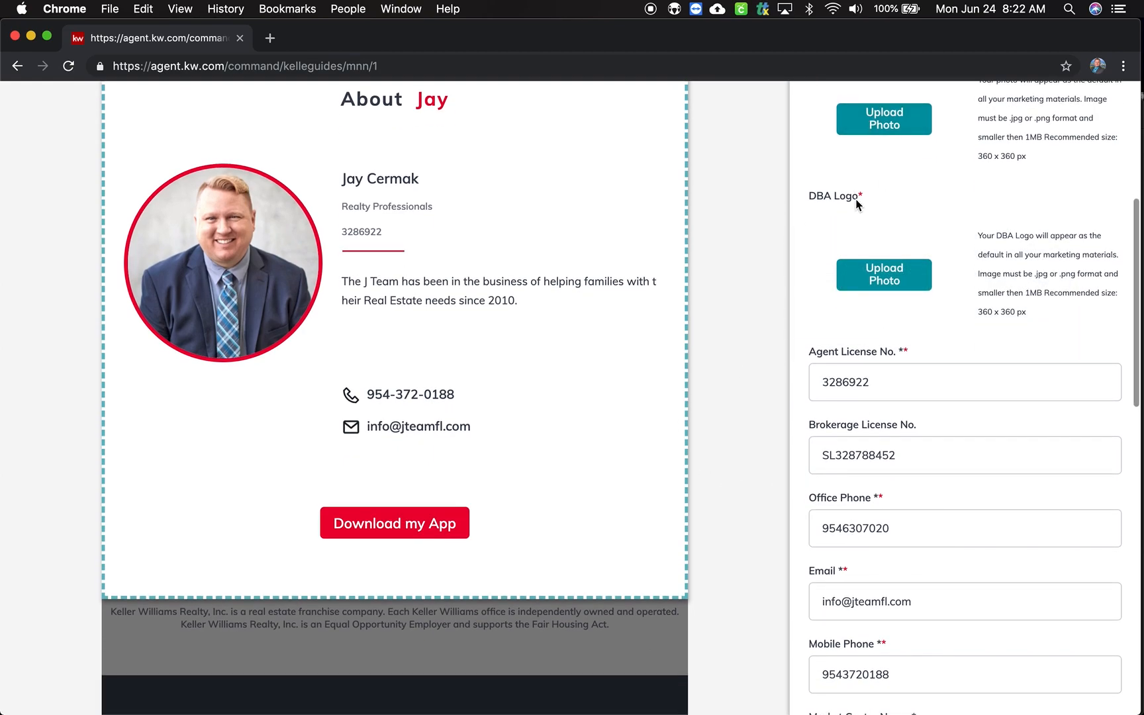
{"action": "mouse_move", "coordinate": [859, 197]}
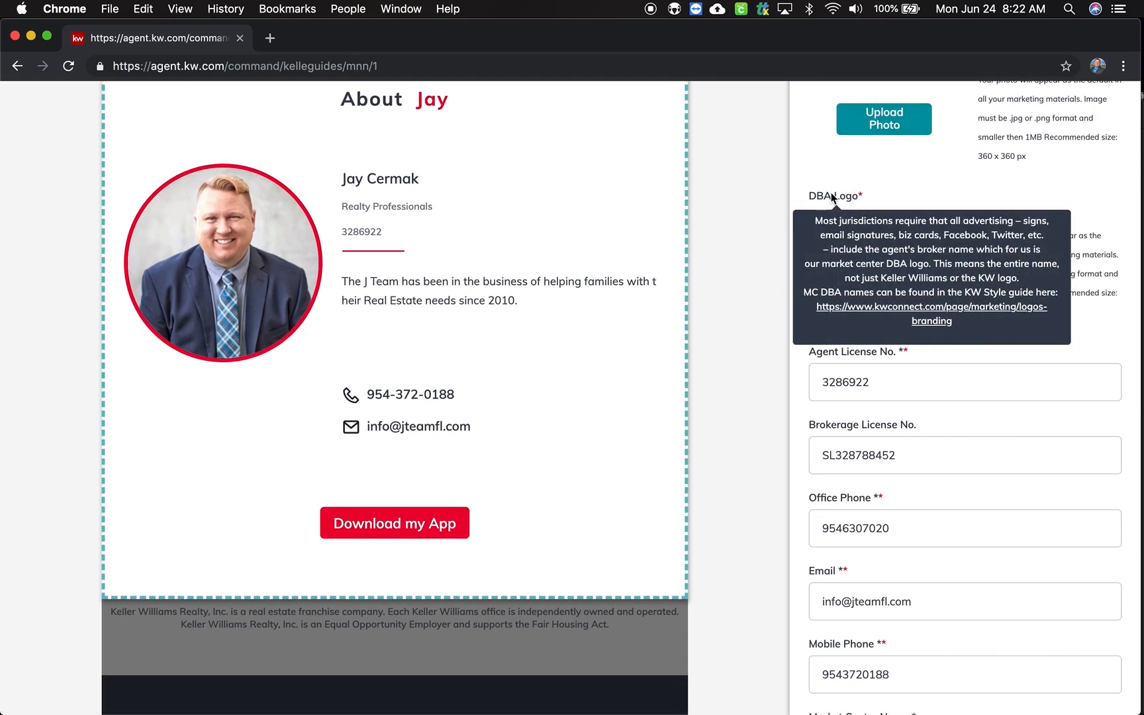
{"action": "scroll", "scroll_direction": "down", "scroll_amount": 3}
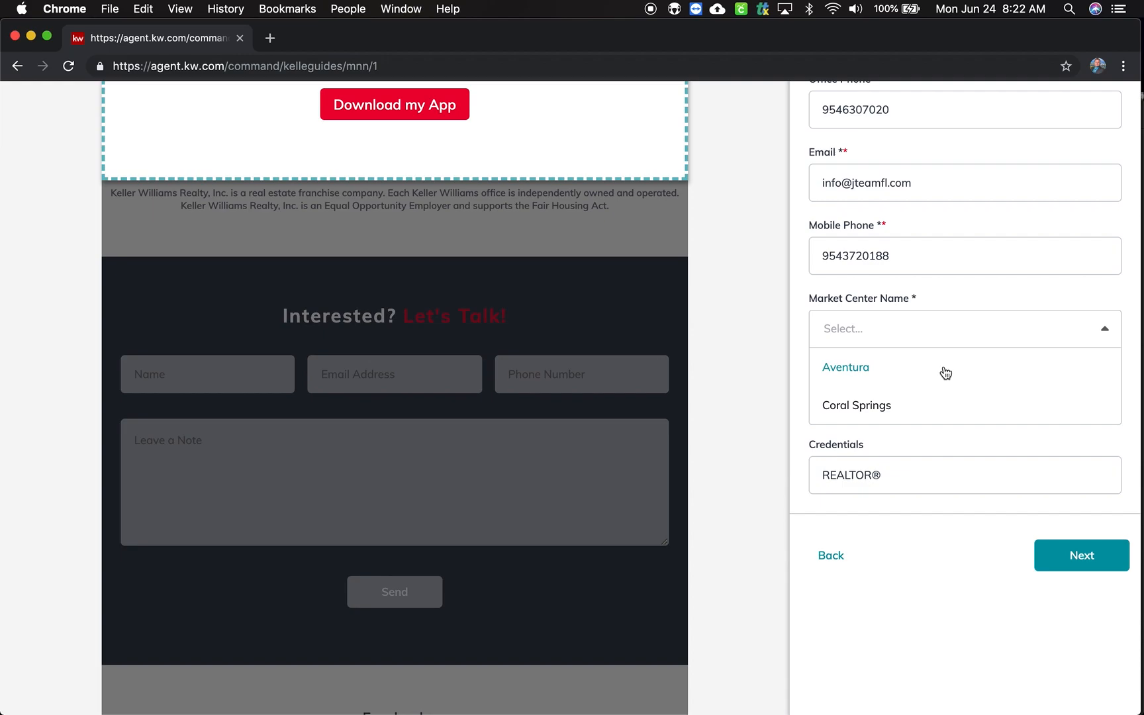
{"action": "type", "text": "for"}
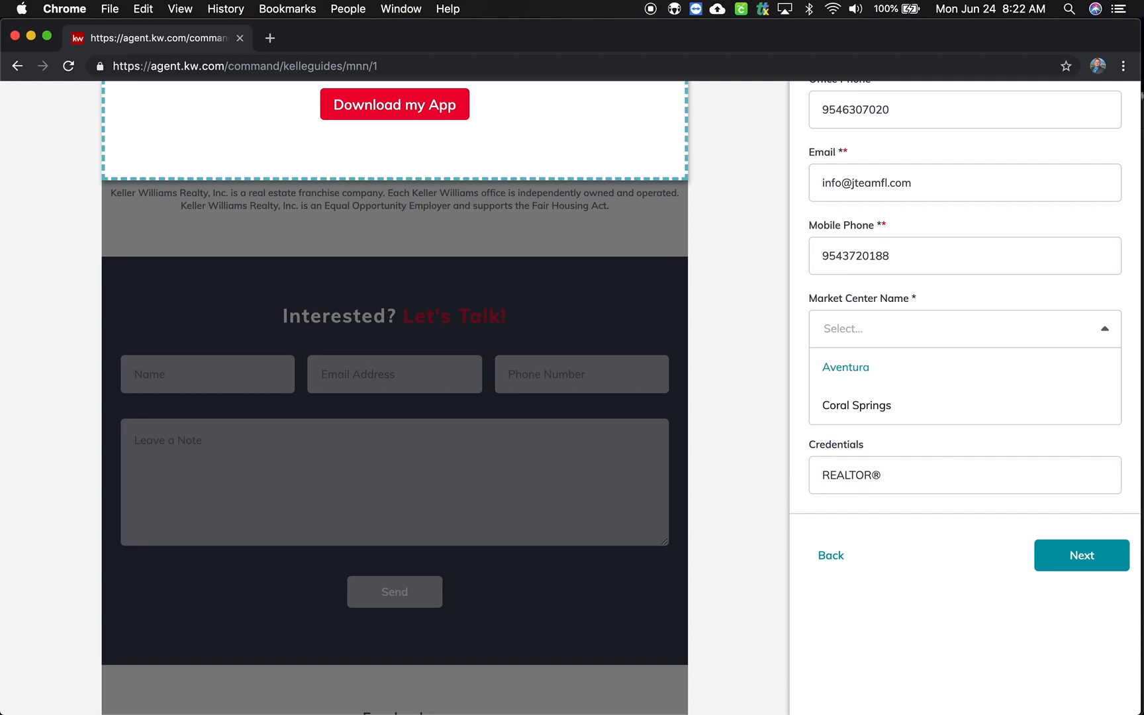
{"action": "left_click", "coordinate": [845, 366]}
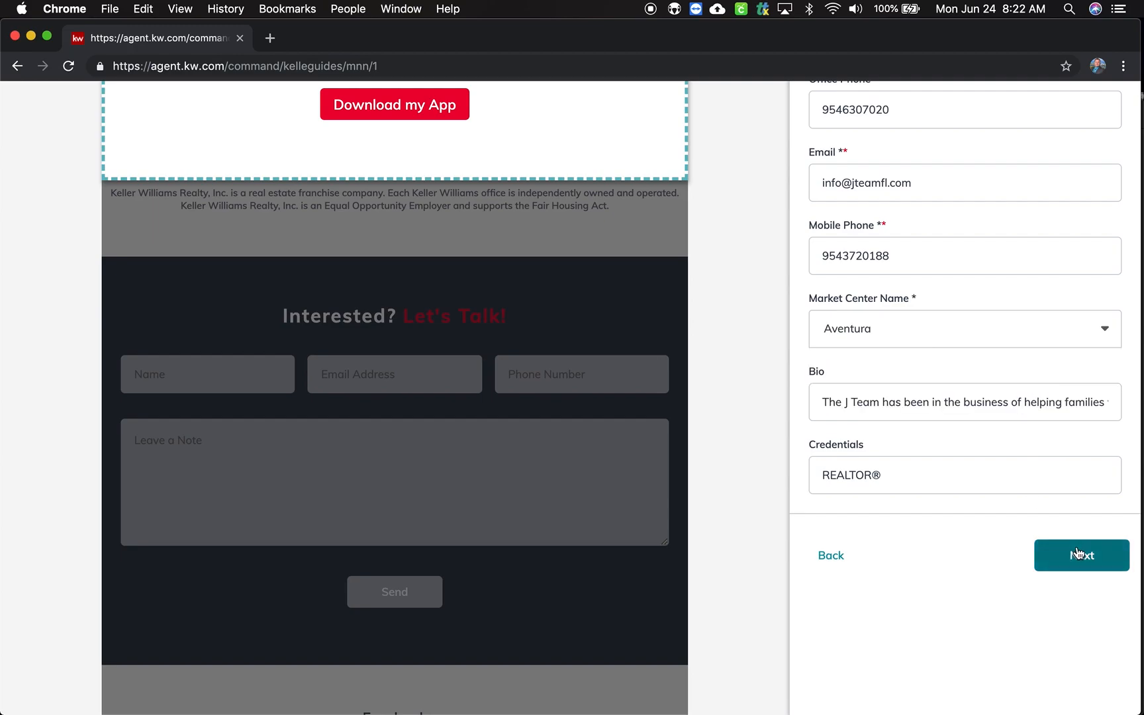
{"action": "left_click", "coordinate": [1081, 555]}
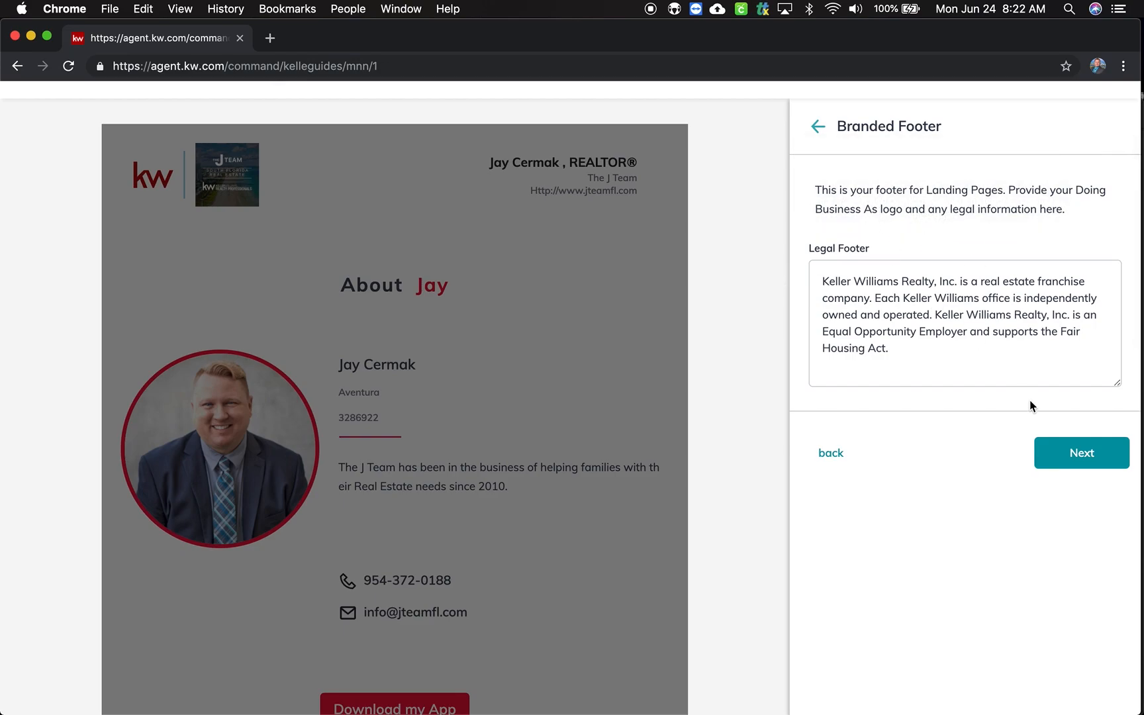
- Review the Branded Footer preview and complete the Marketing Profile step
{"action": "scroll", "scroll_direction": "down", "scroll_amount": 3}
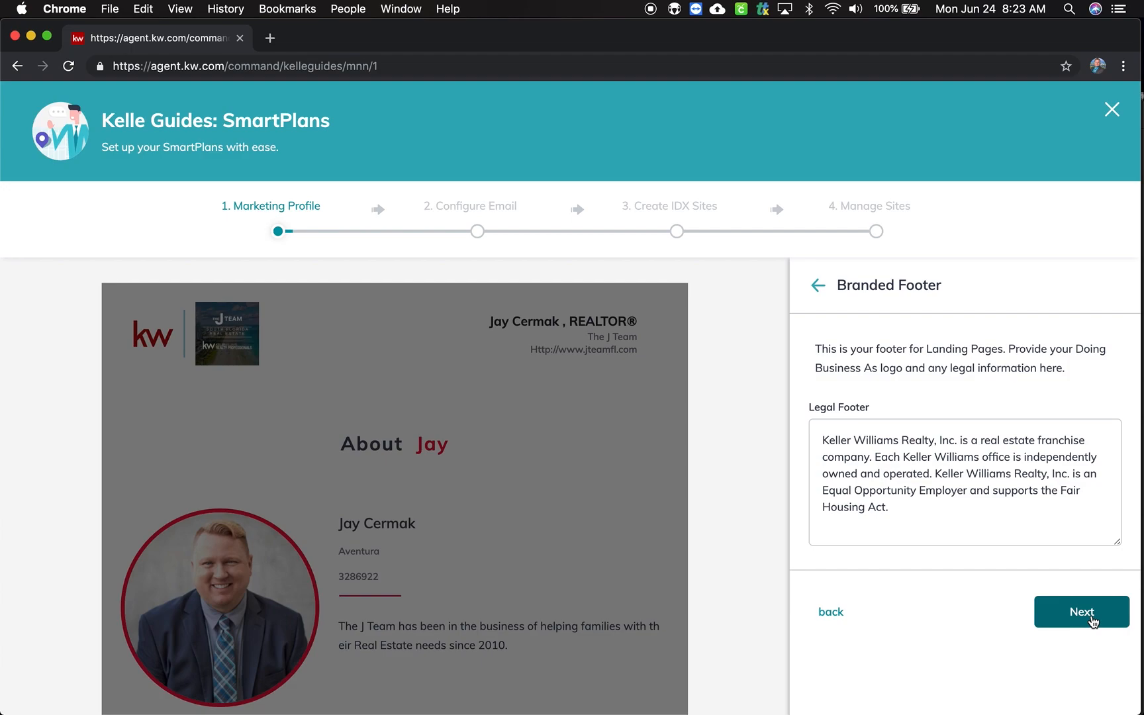
{"action": "left_click", "coordinate": [1081, 611]}
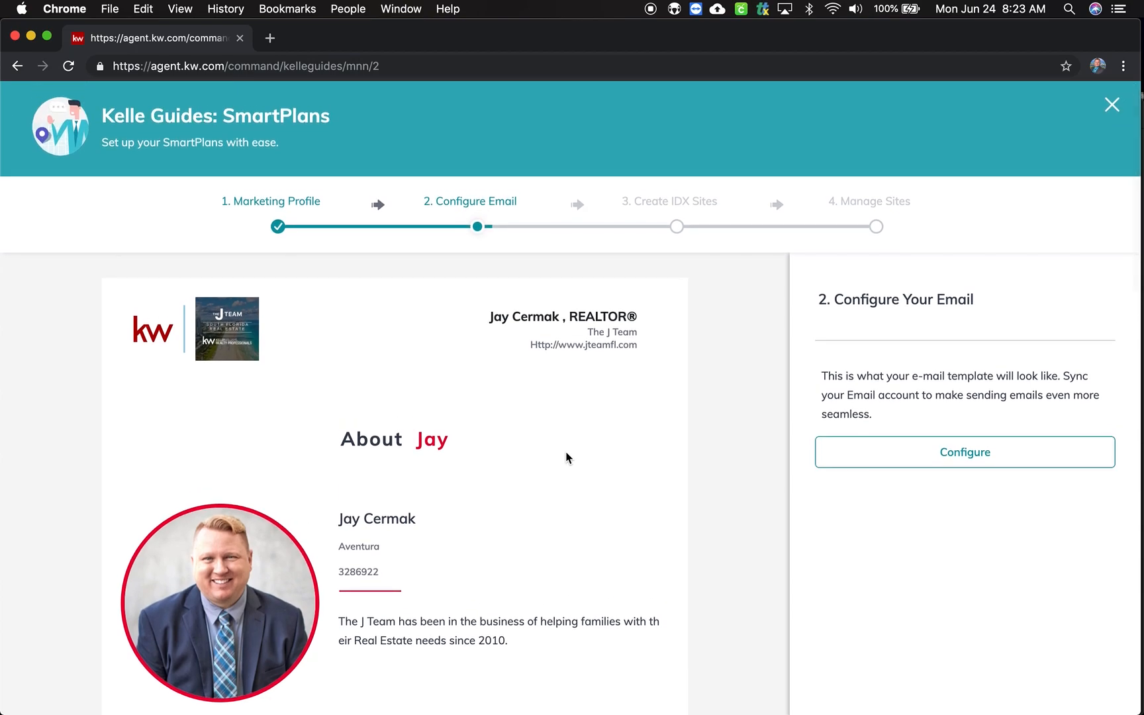
{"action": "mouse_move", "coordinate": [963, 452]}
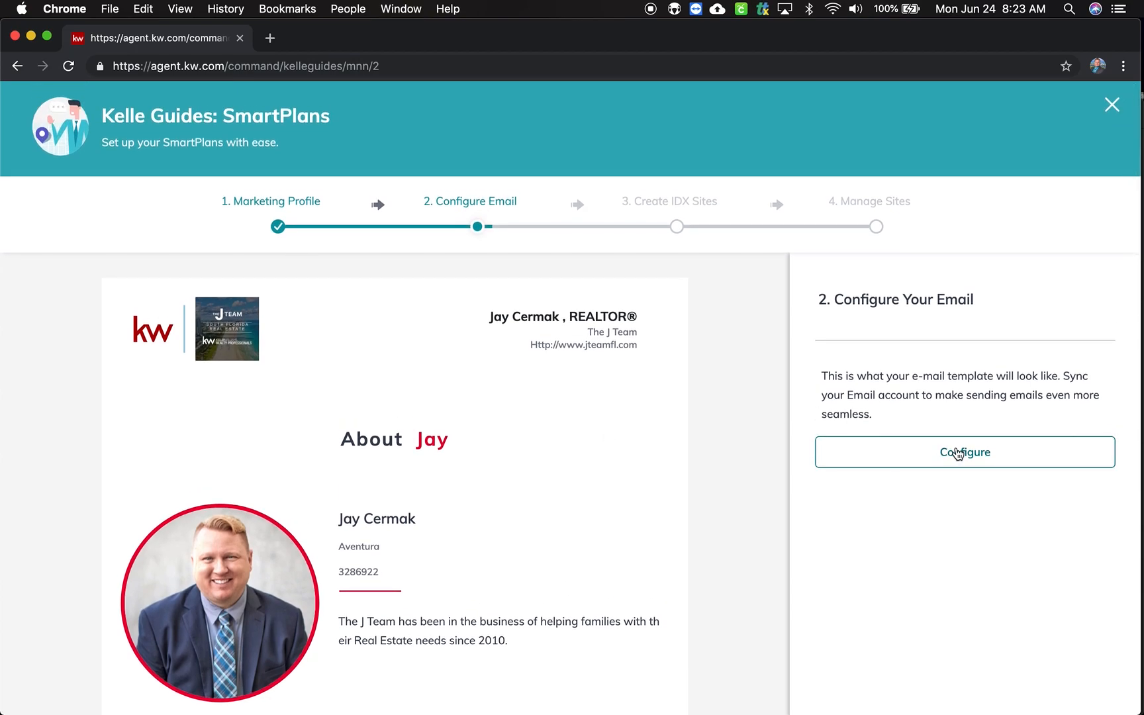
{"action": "left_click", "coordinate": [963, 451]}
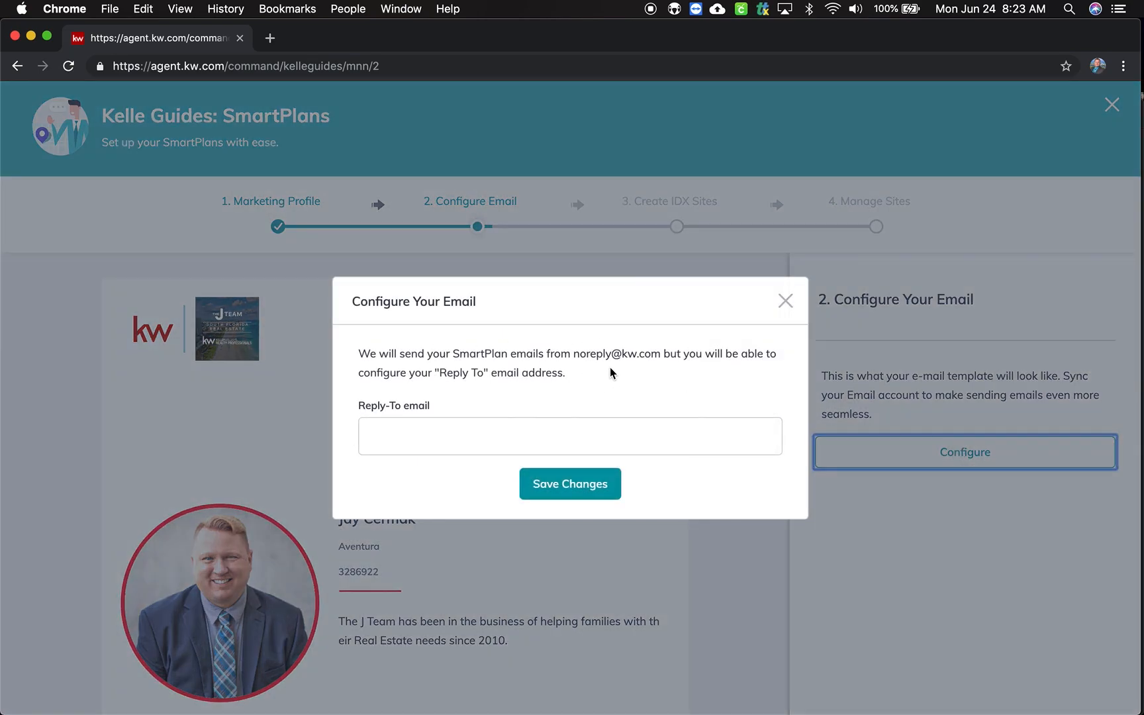
{"action": "left_click", "coordinate": [570, 436]}
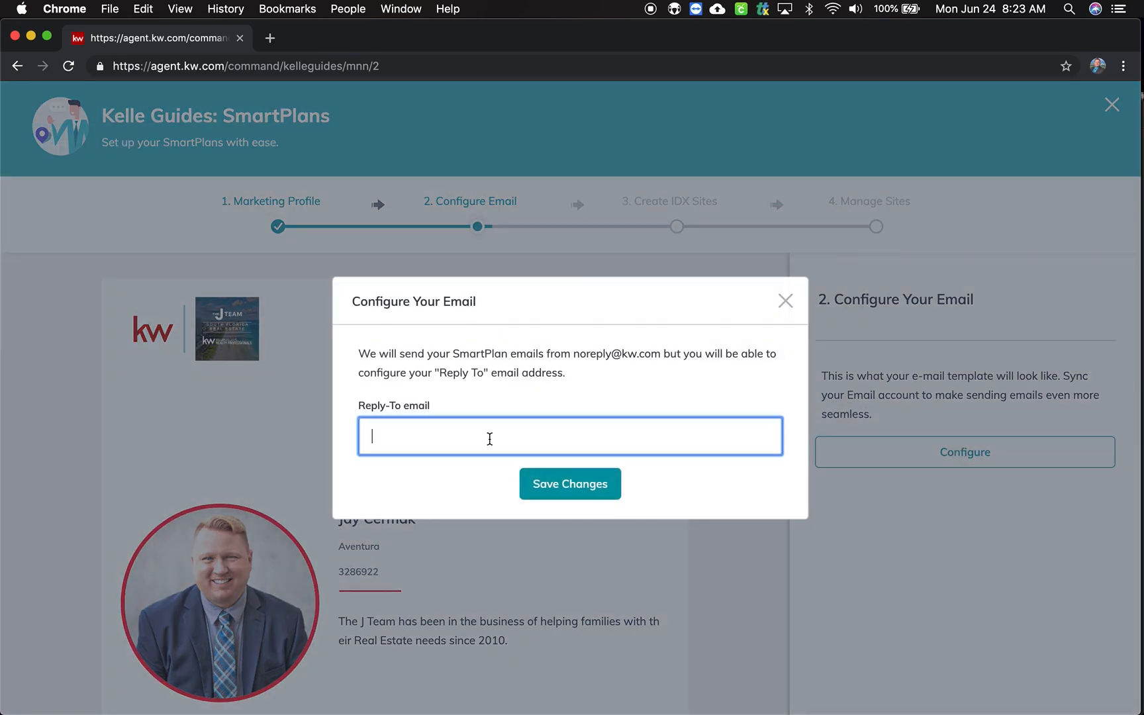
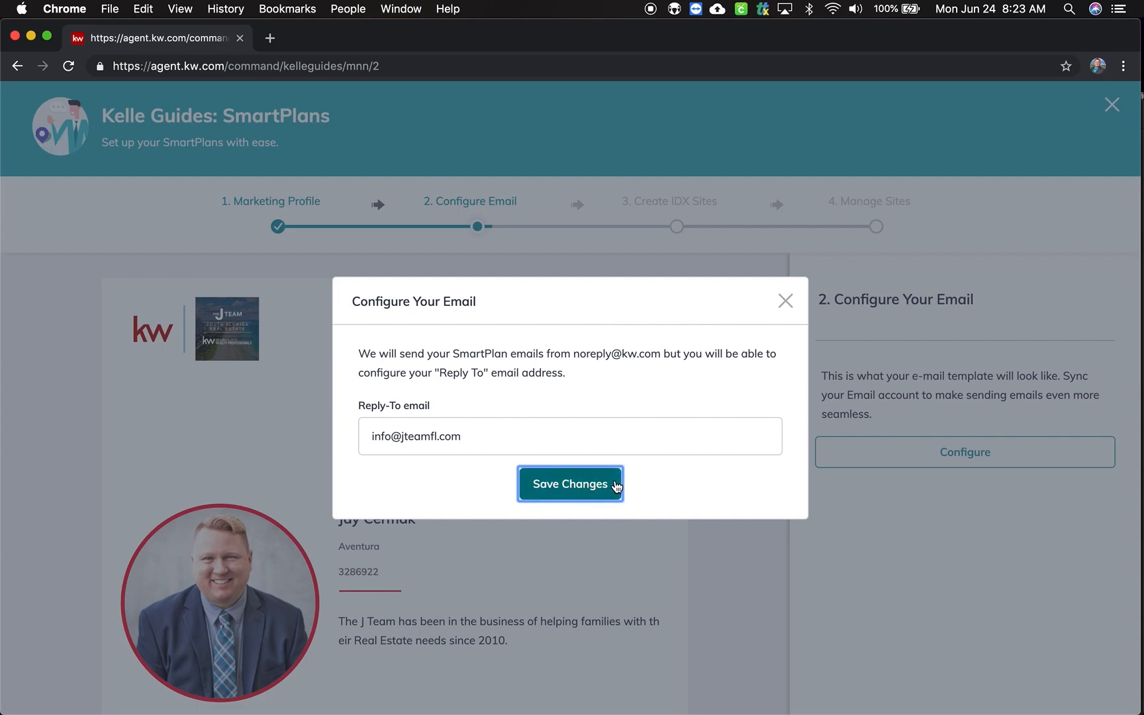
{"action": "left_click", "coordinate": [570, 484]}
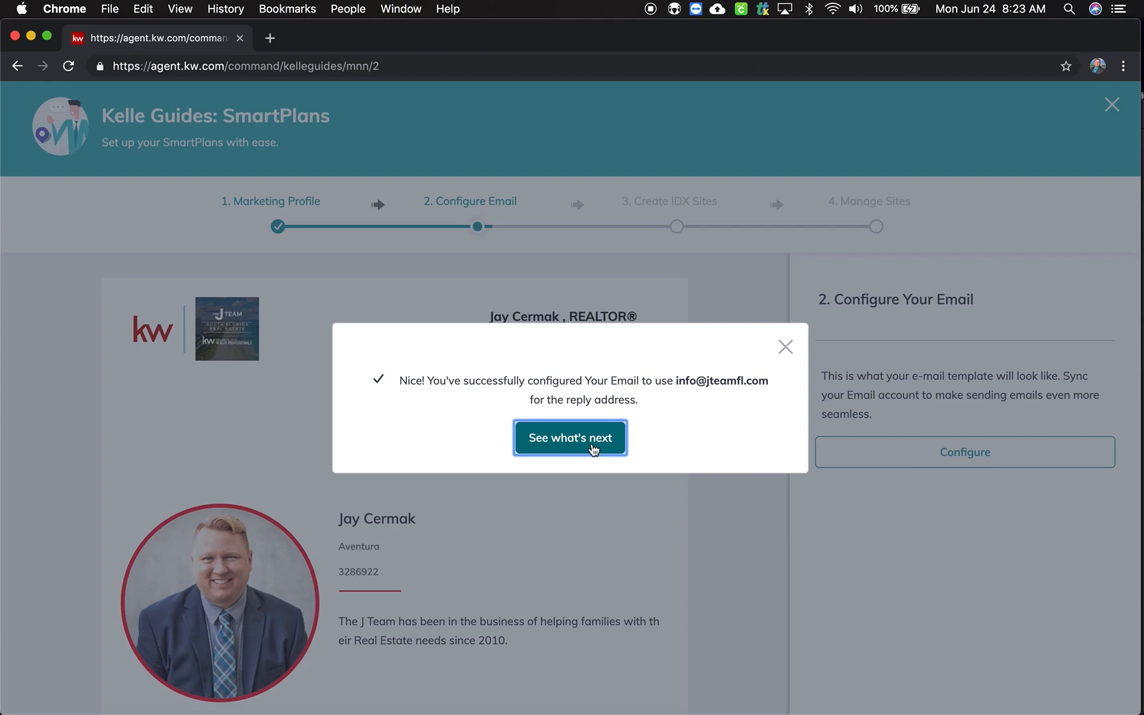
- Mark Configure Email complete and move past the Create Individualized IDX Sites panel
{"action": "left_click", "coordinate": [570, 438]}
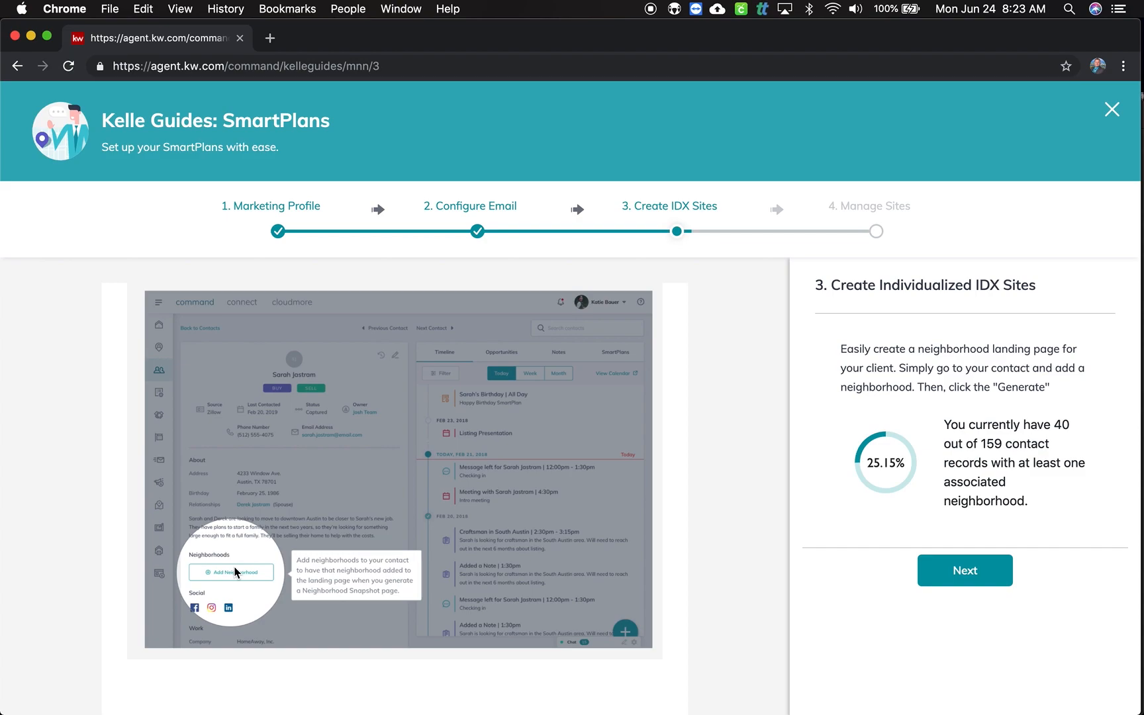
{"action": "left_click", "coordinate": [965, 570]}
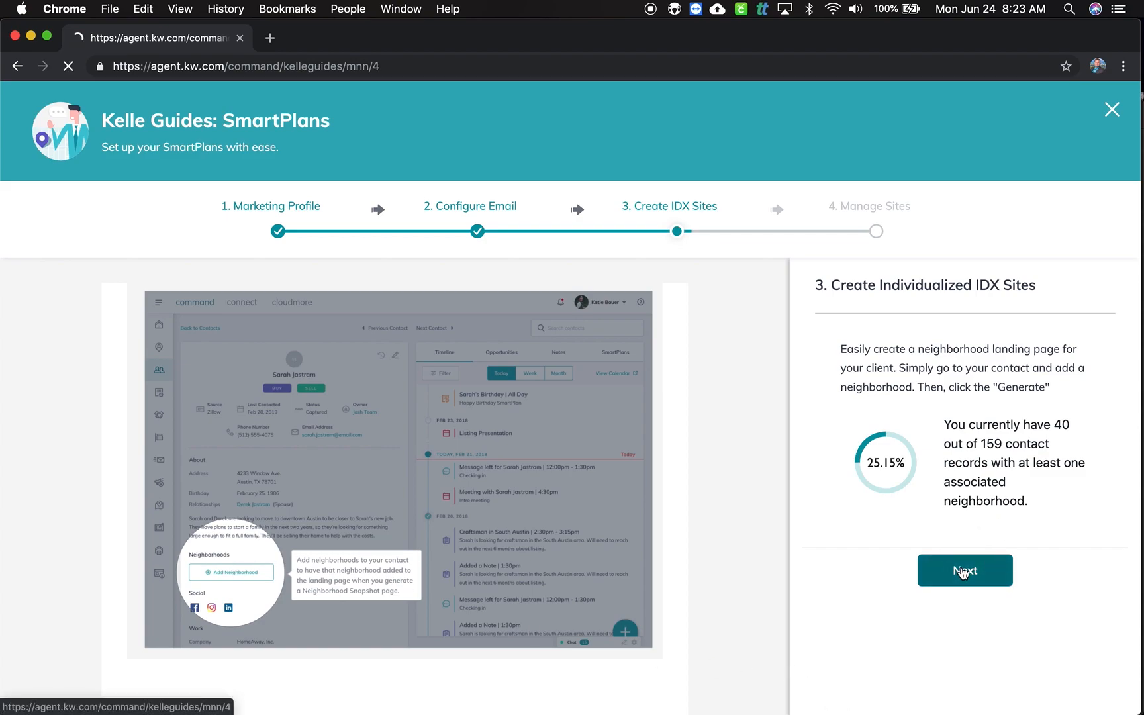
- Add Mickey Mouse to the Monthly Neighborhood Nurture SmartPlan and complete Manage Sites
{"action": "left_click", "coordinate": [964, 570]}
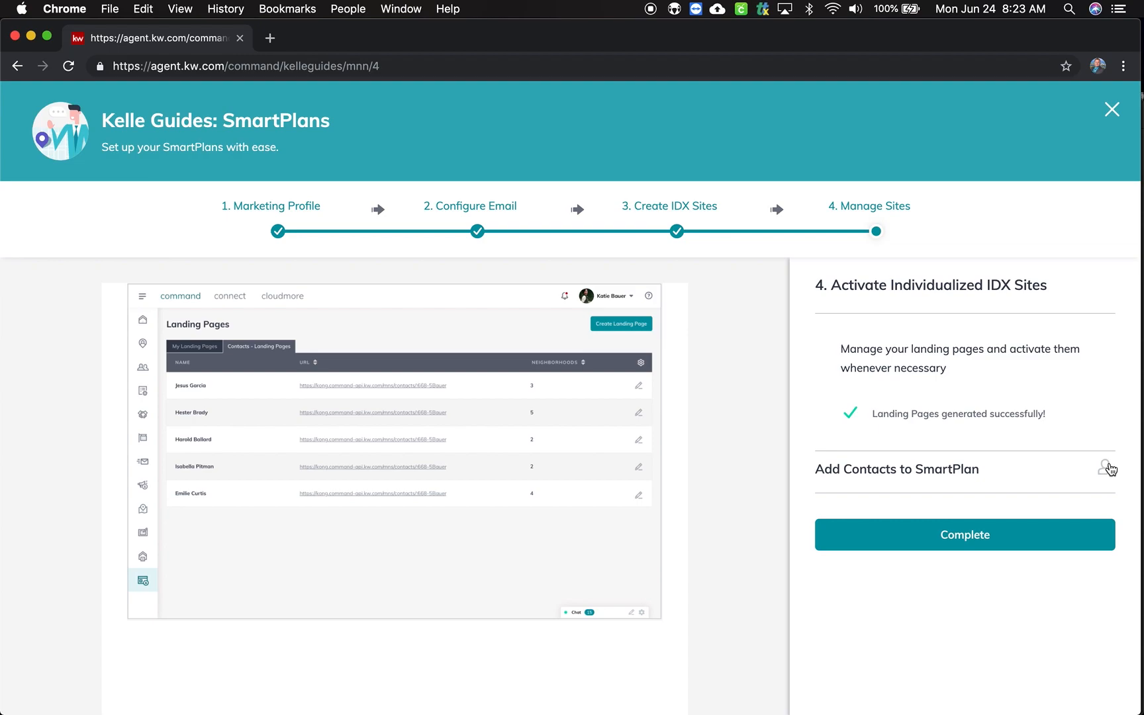
{"action": "mouse_move", "coordinate": [1121, 471]}
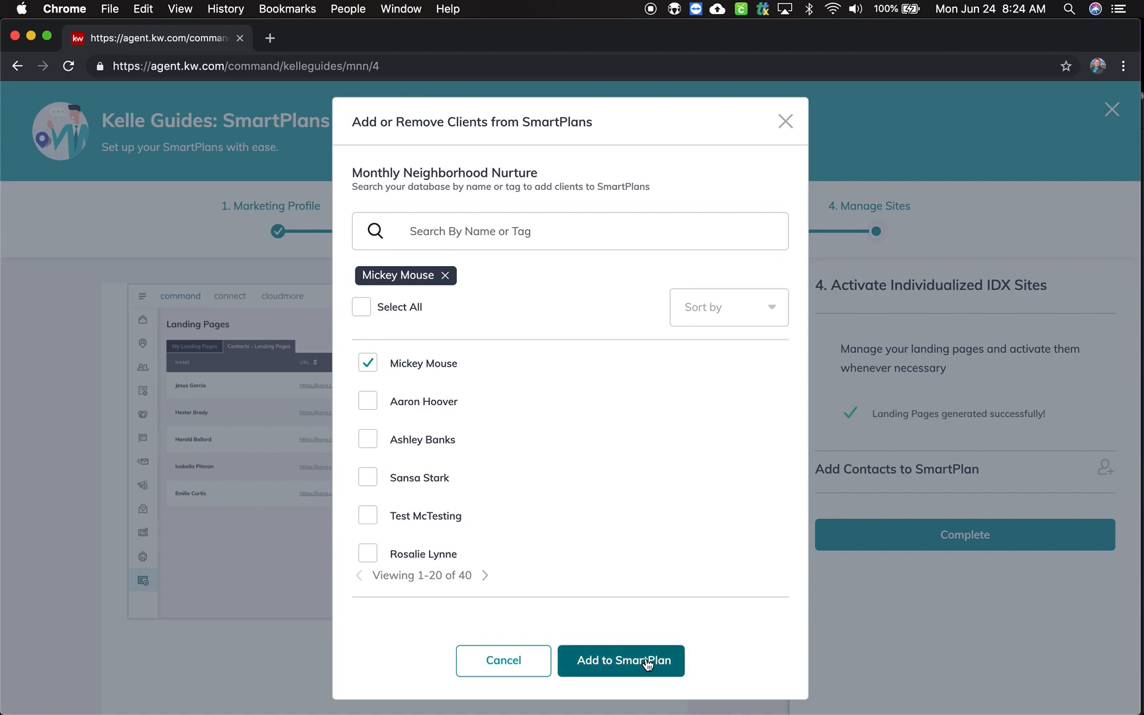
{"action": "left_click", "coordinate": [621, 660]}
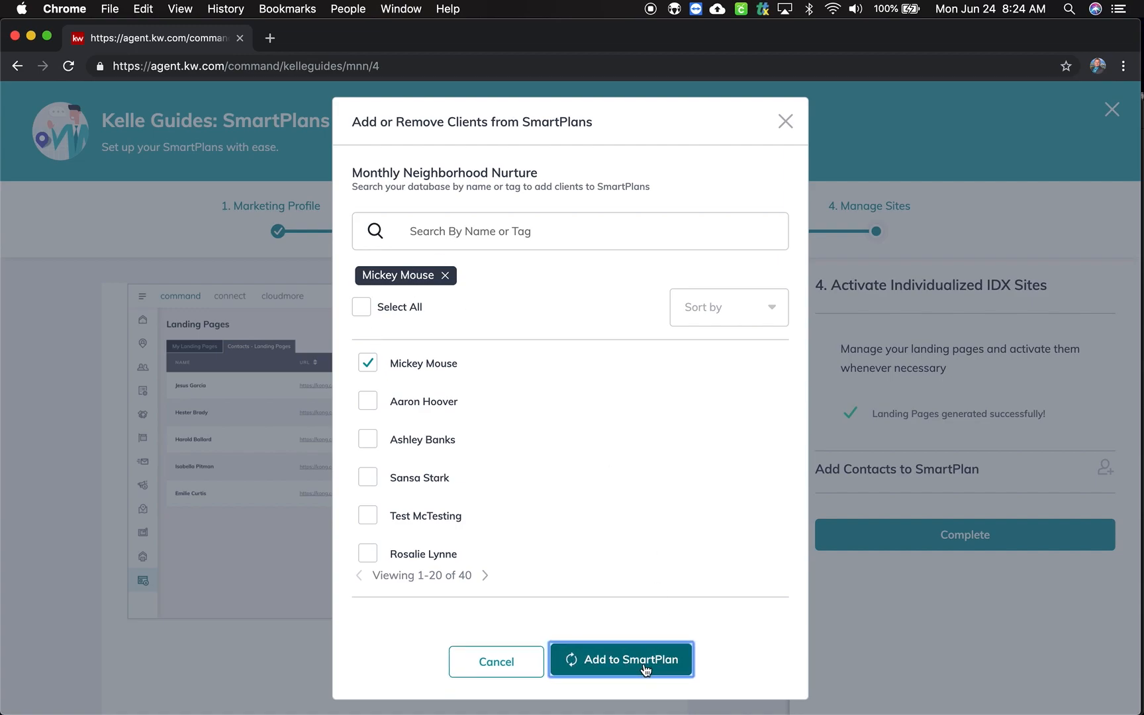
{"action": "left_click", "coordinate": [621, 660]}
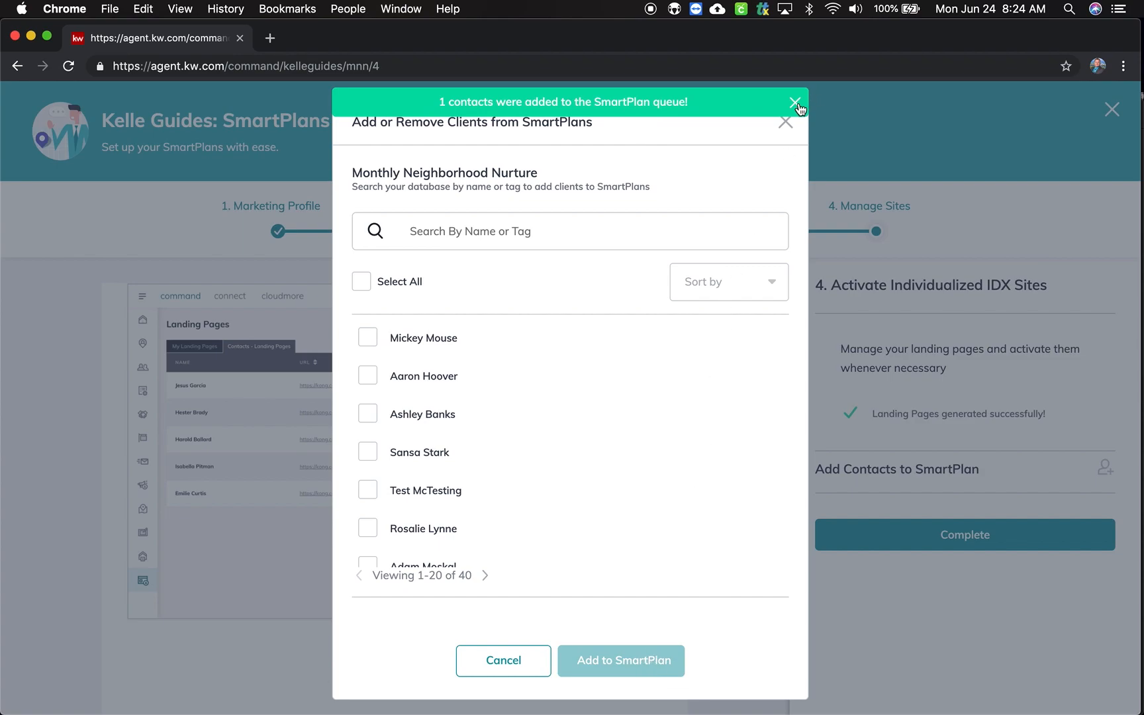
{"action": "left_click", "coordinate": [794, 102]}
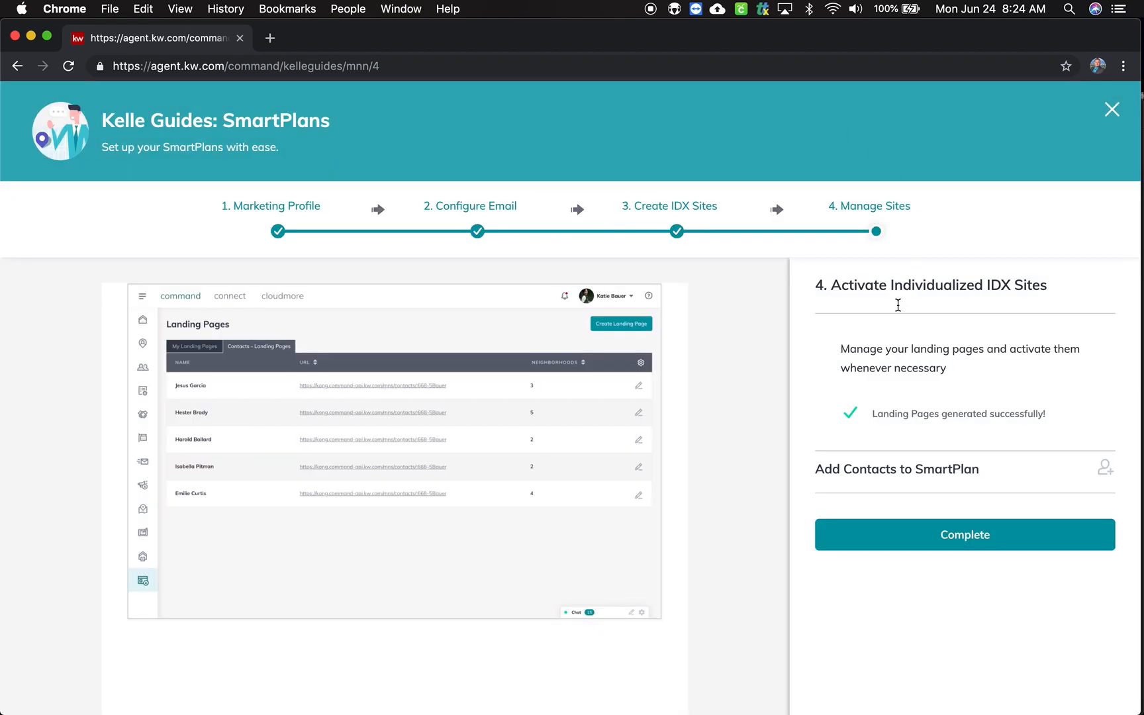
{"action": "left_click", "coordinate": [964, 534]}
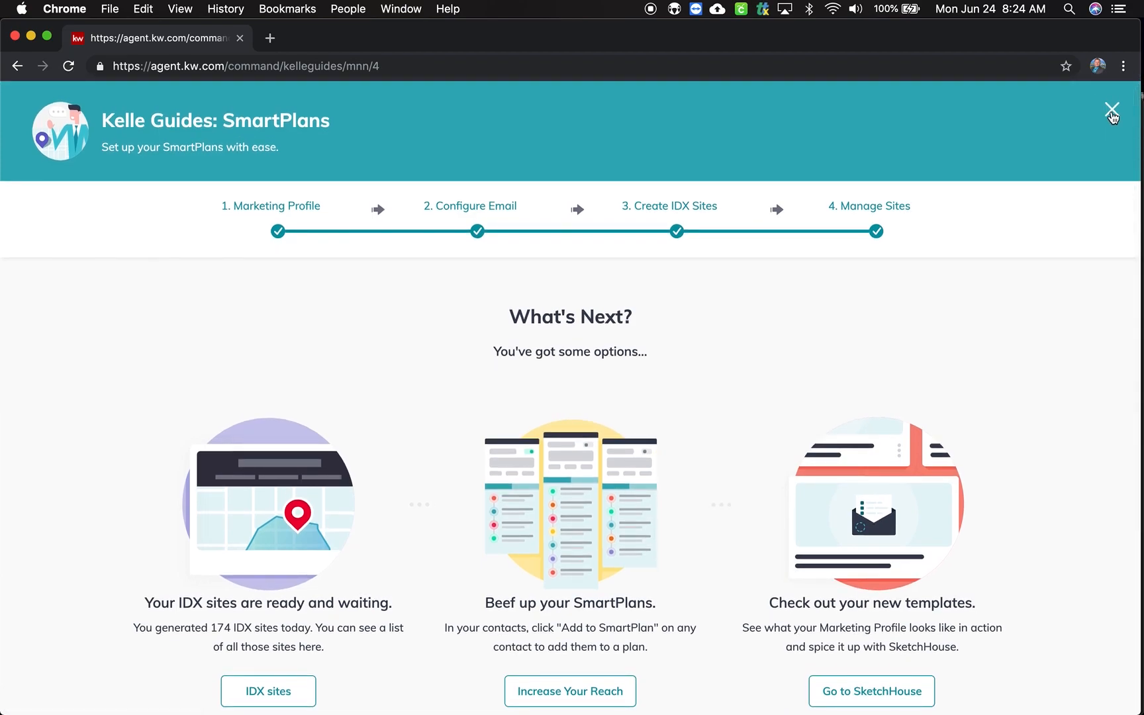
{"action": "mouse_move", "coordinate": [387, 330]}
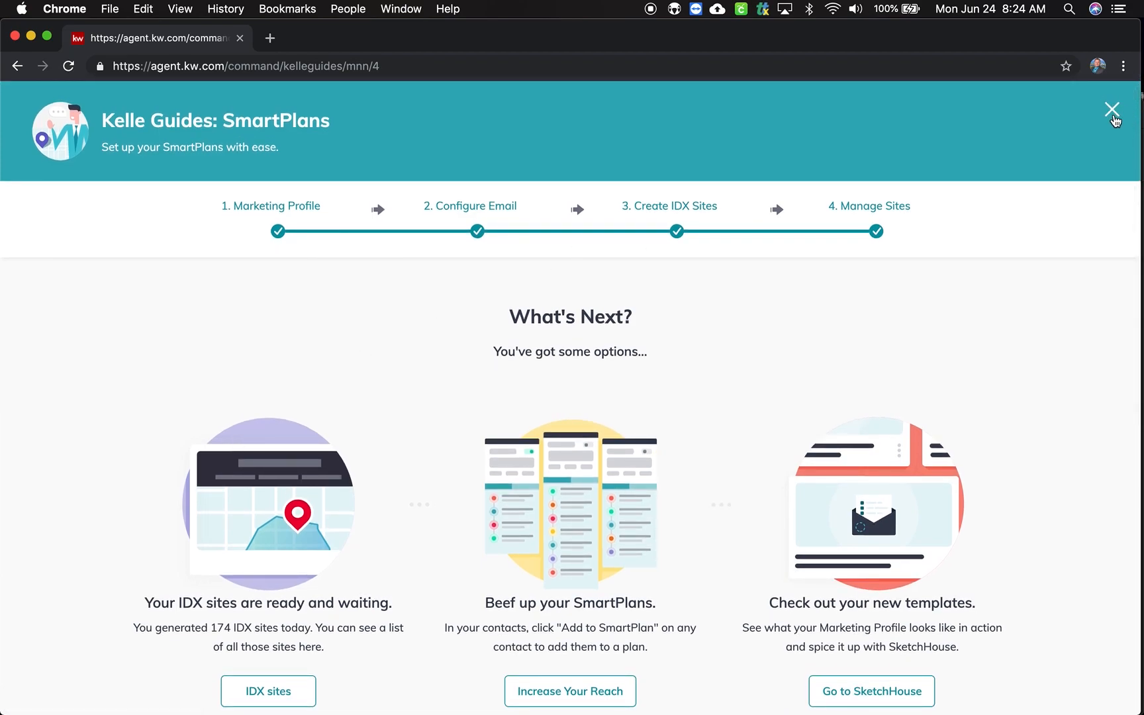
{"action": "mouse_move", "coordinate": [68, 238]}
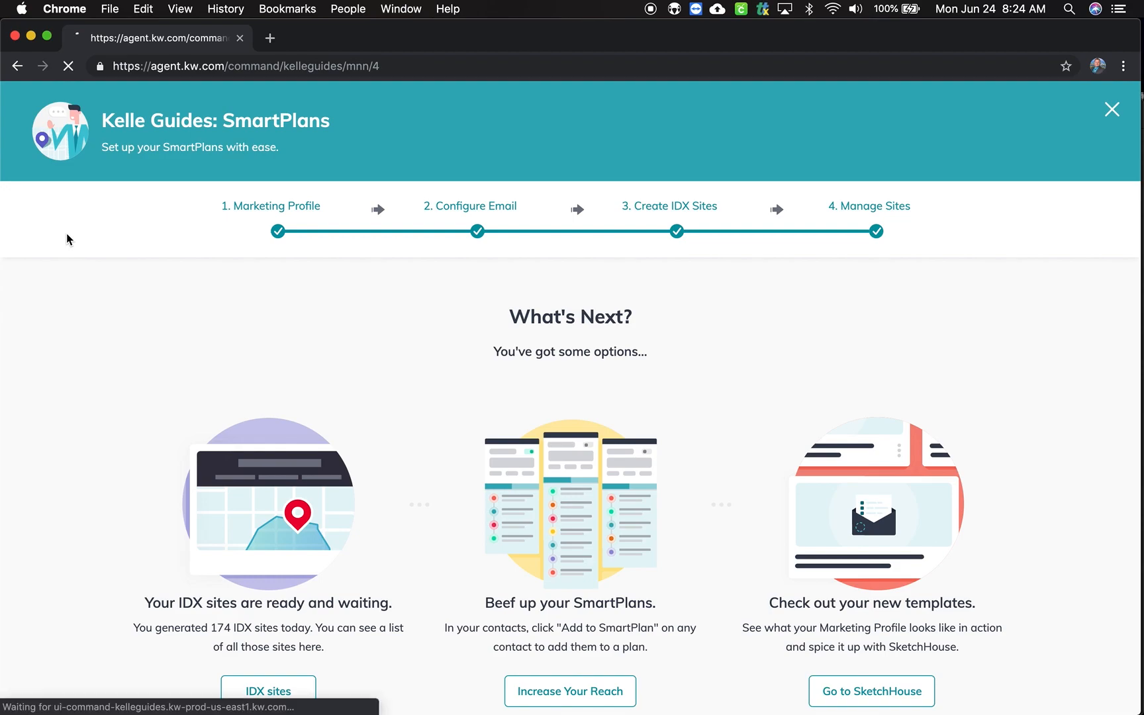
- Close the Kelle guide from the What's Next screen to return to the dashboard
{"action": "left_click", "coordinate": [1112, 109]}
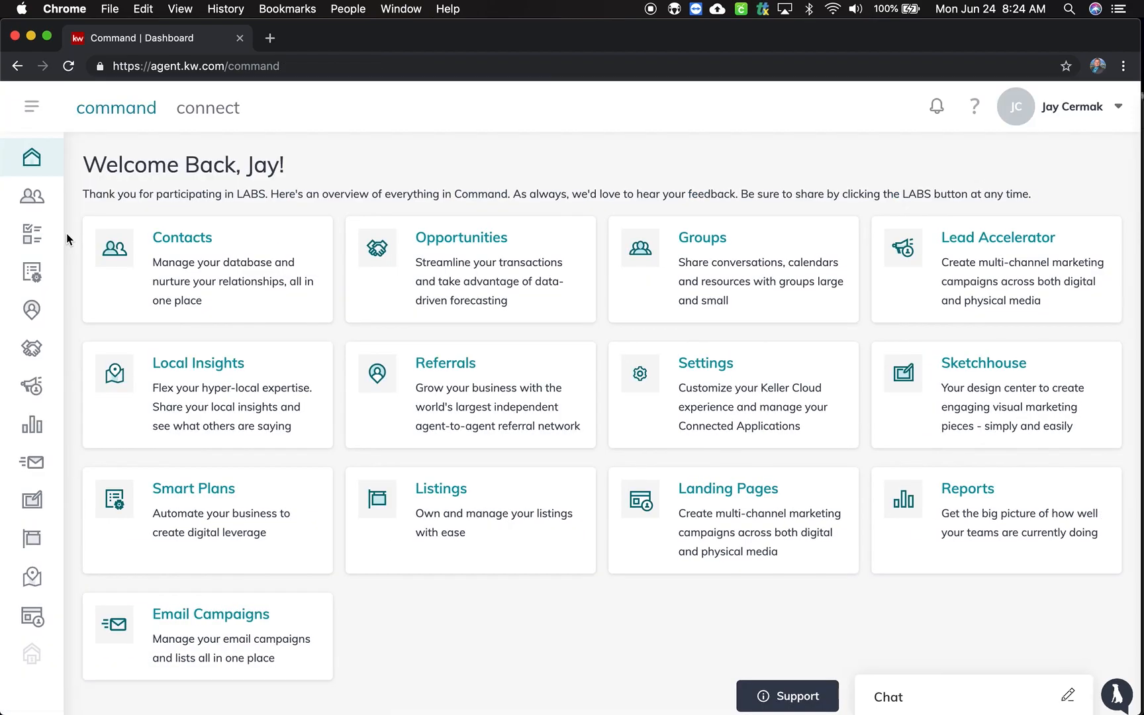